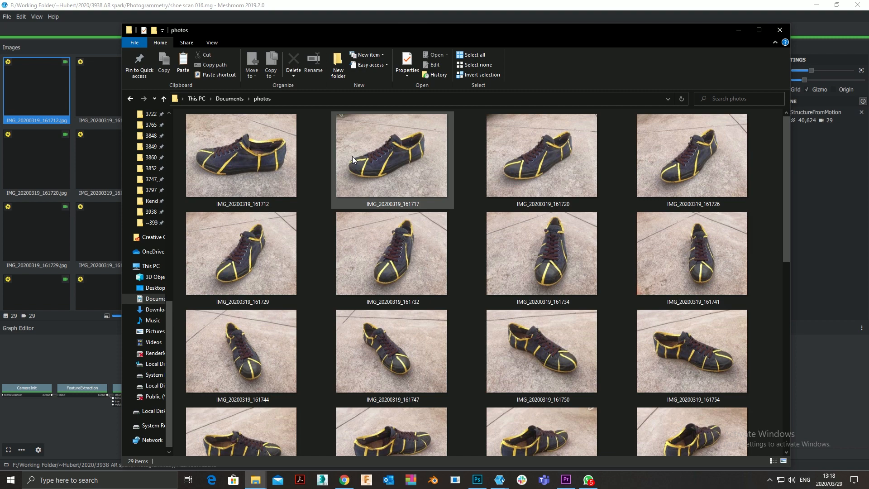
- Browse the source photos of the sneaker, selecting a couple to preview
left_click(542, 155)
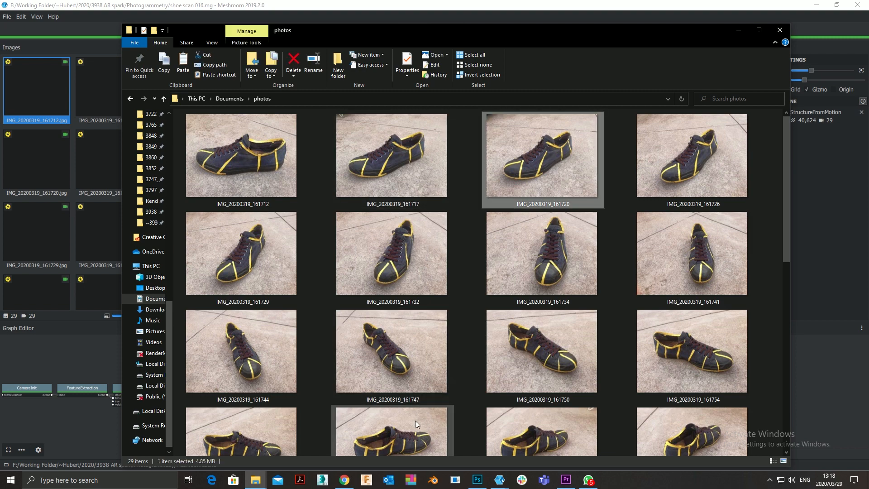
scroll("down", 3)
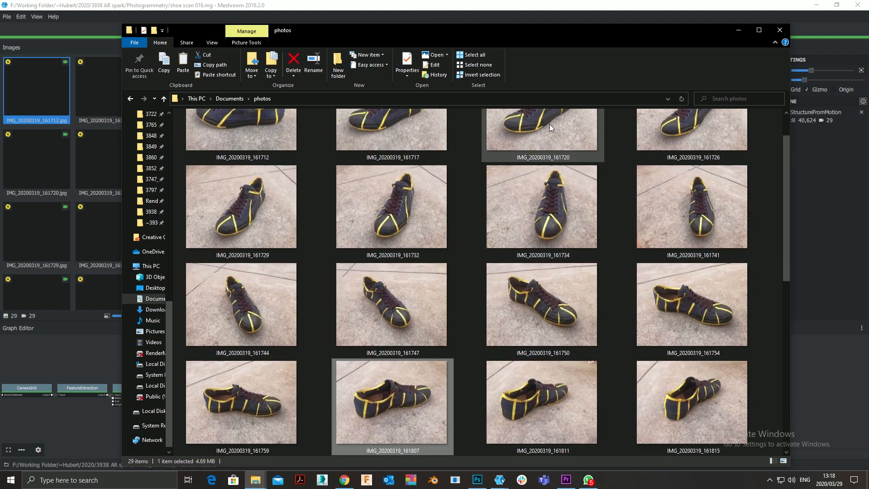
scroll("up", 3)
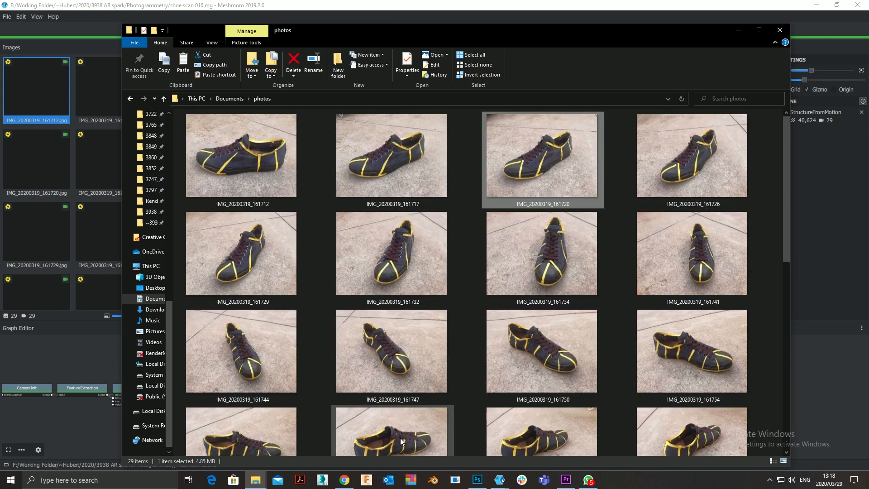
left_click(391, 252)
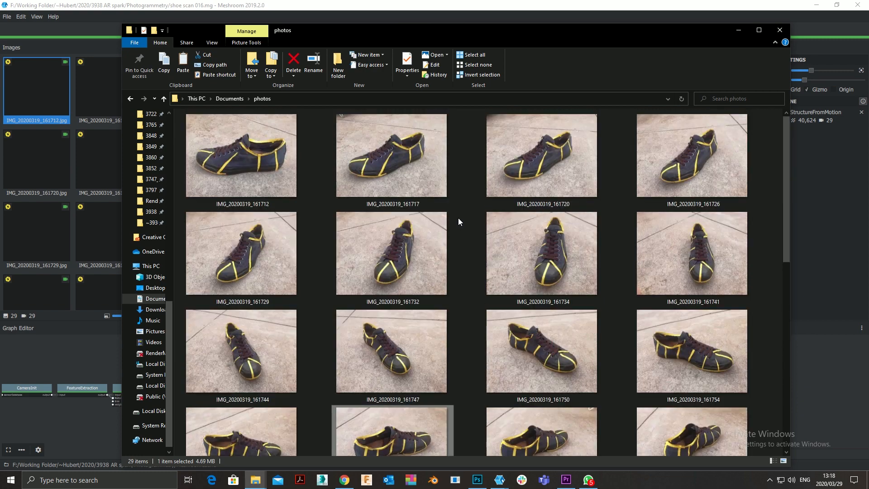
scroll("down", 3)
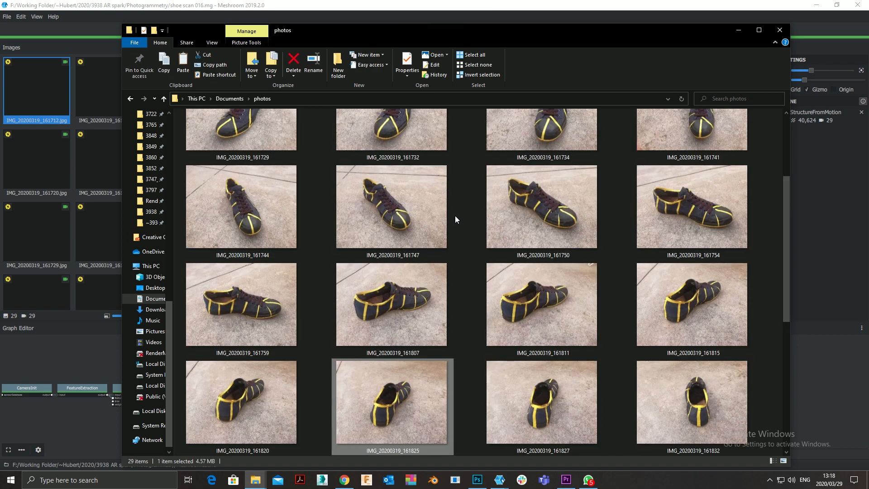
scroll("down", 3)
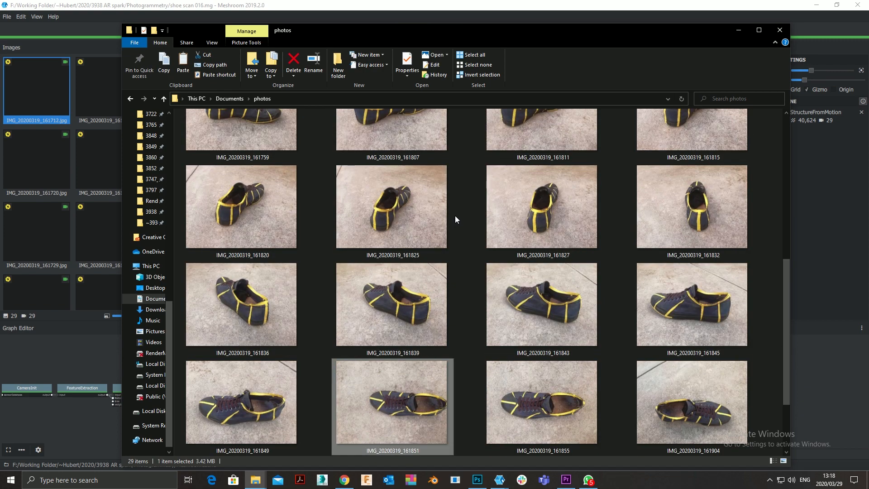
scroll("down", 3)
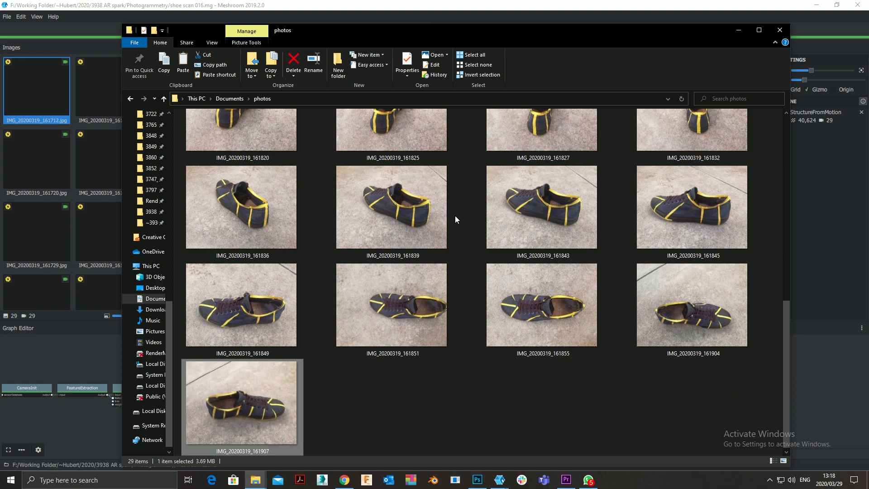
scroll("up", 3)
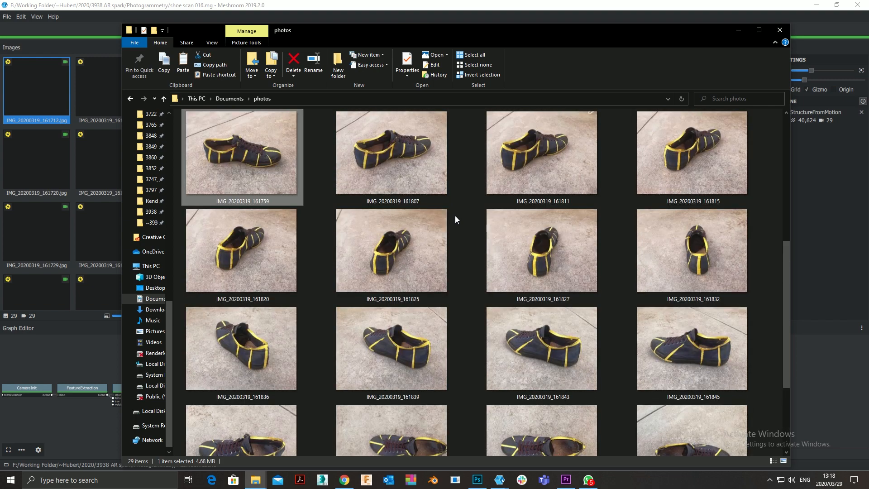
scroll("up", 3)
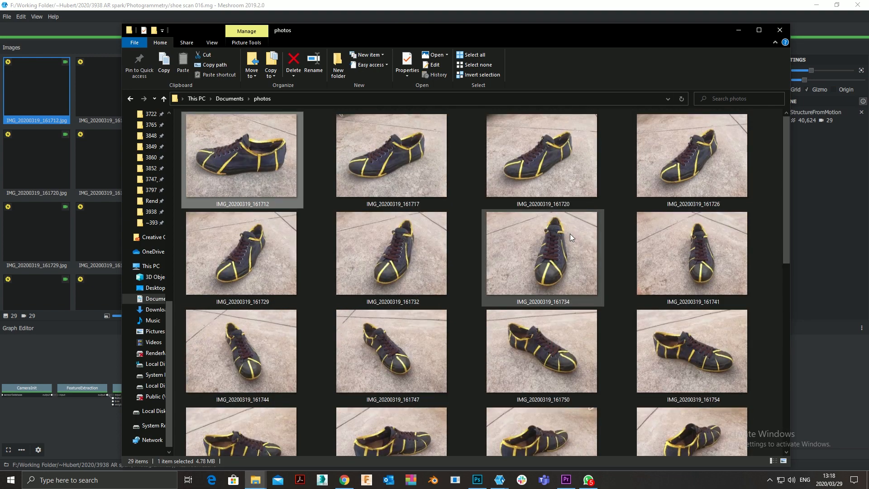
mouse_move(555, 280)
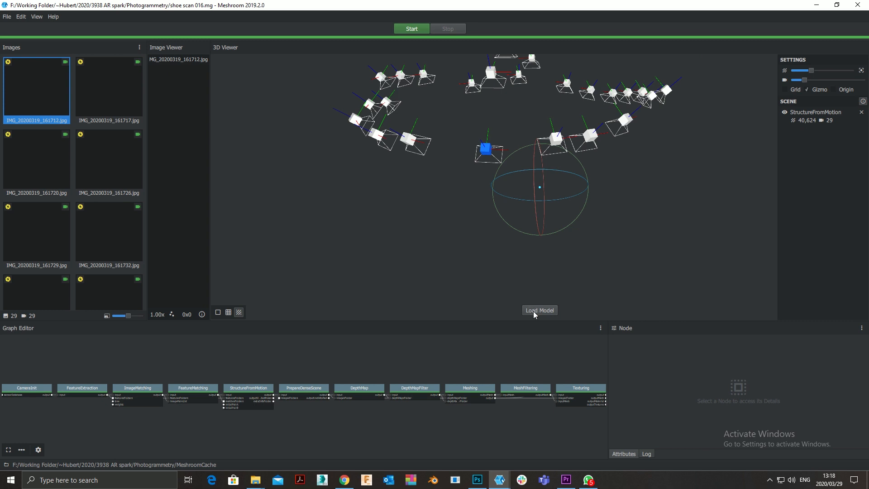
- Load the Texturing node's reconstructed model into the 3D viewer
left_click(539, 310)
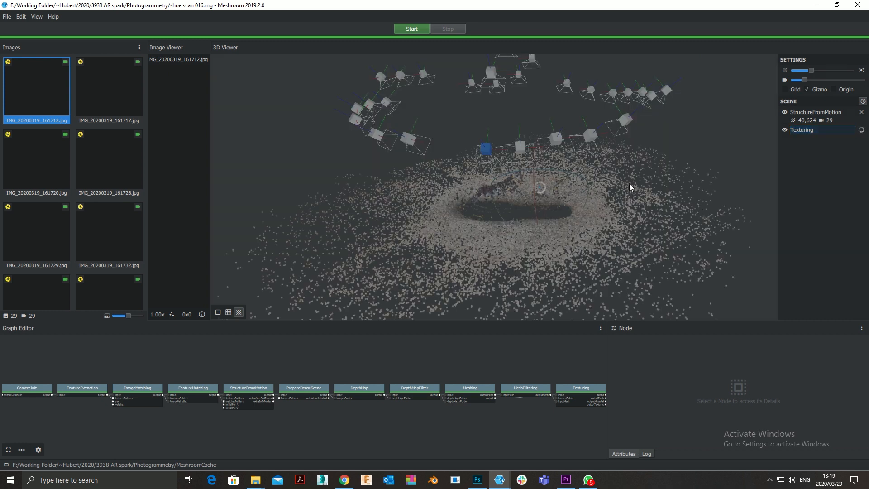
mouse_move(623, 182)
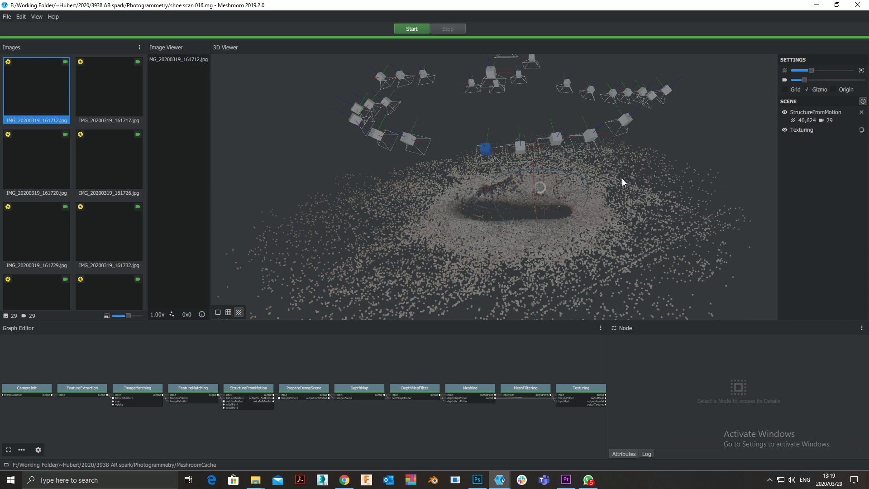
mouse_move(608, 186)
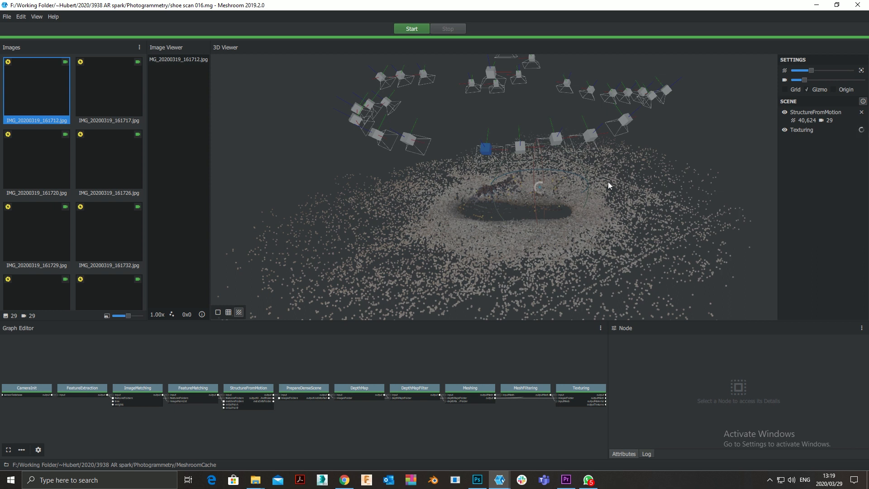
mouse_move(571, 162)
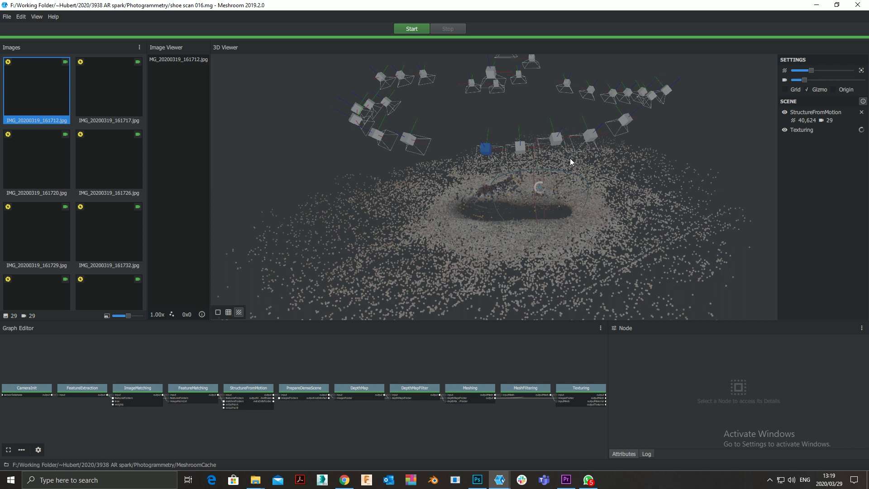
mouse_move(500, 205)
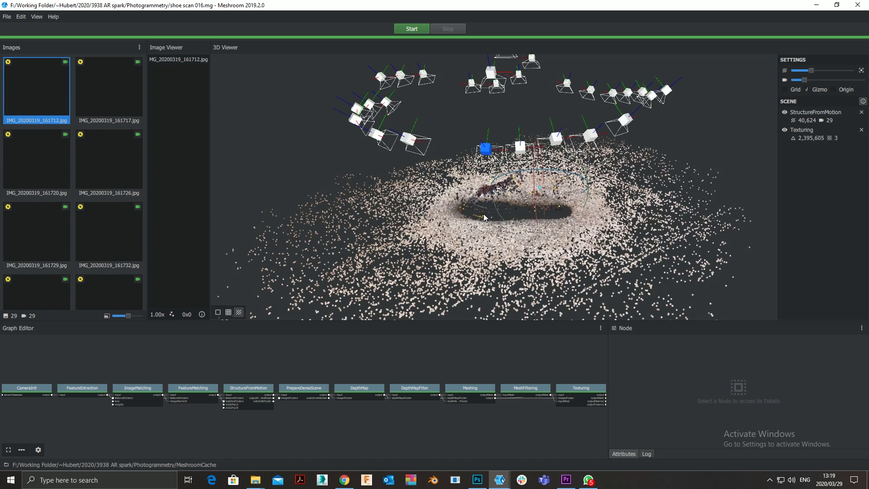
mouse_move(477, 214)
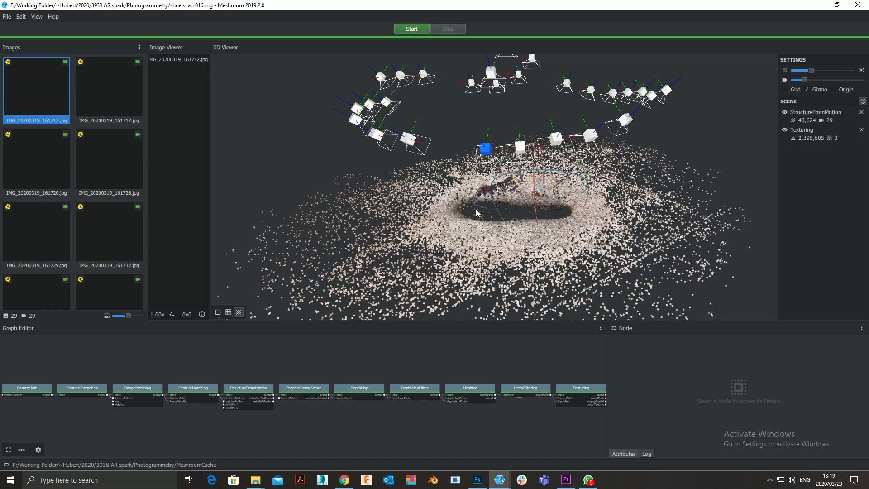
- Zoom and orbit to inspect the textured sneaker with yellow tape on its concrete patch
left_click(238, 313)
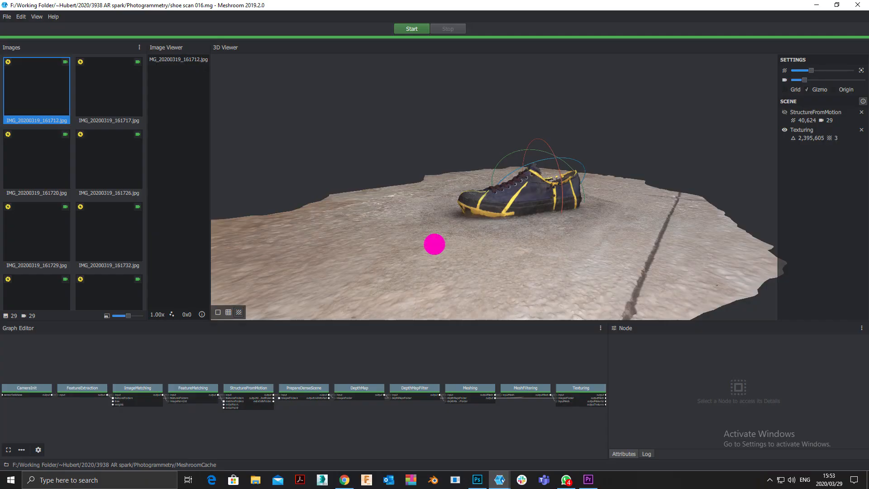
left_click(640, 246)
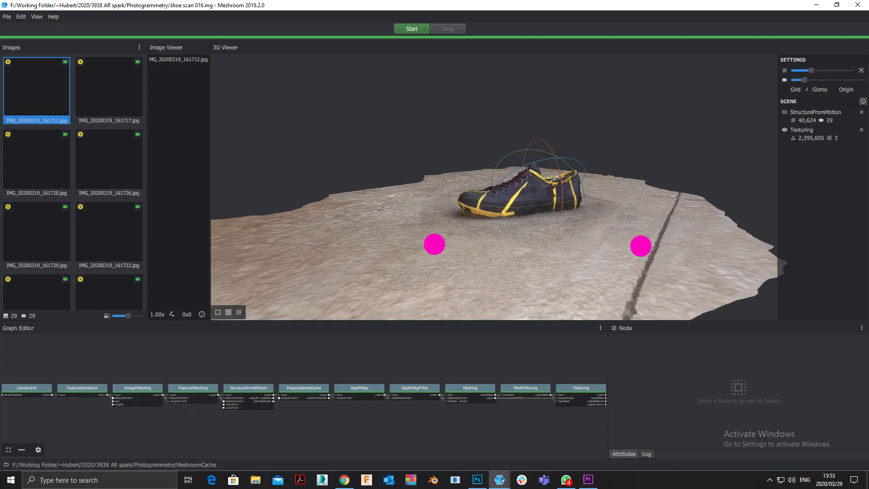